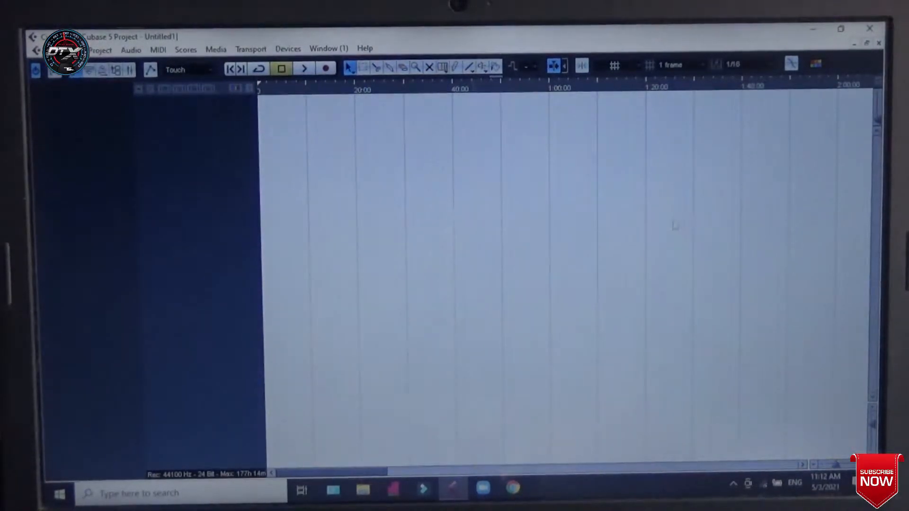
mouse_move(591, 284)
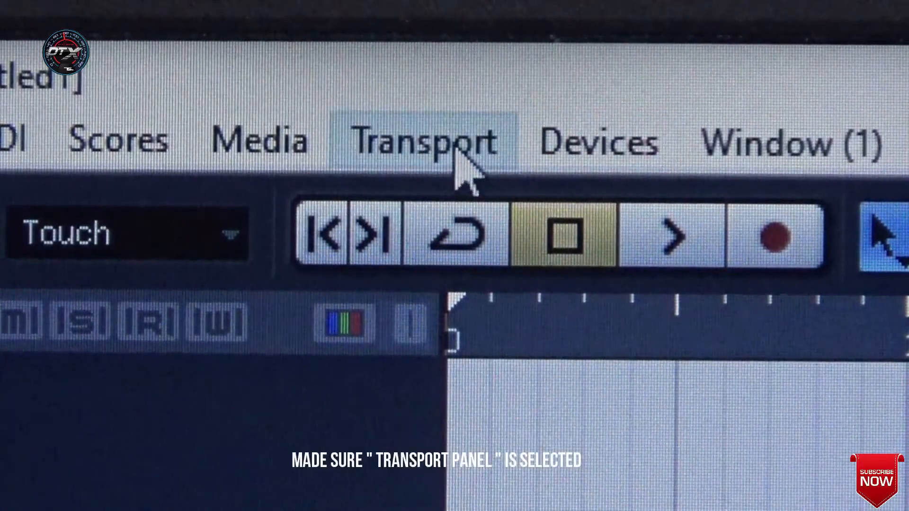
Confirm in the Transport menu that the Transport Panel (F2) is switched on.
click(423, 141)
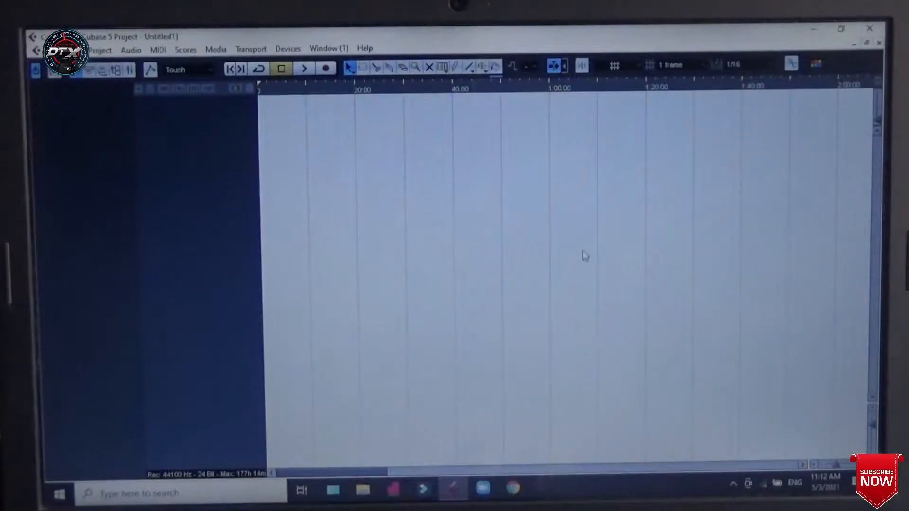
mouse_move(593, 284)
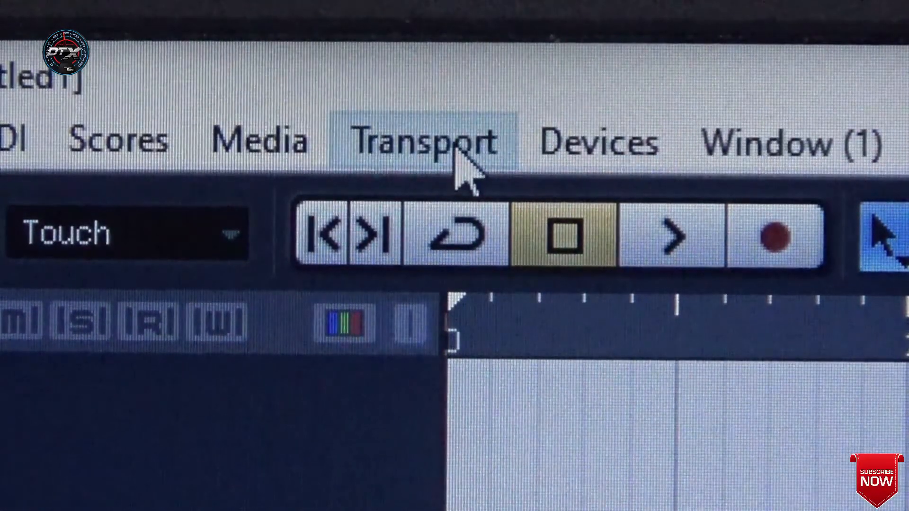
click(424, 142)
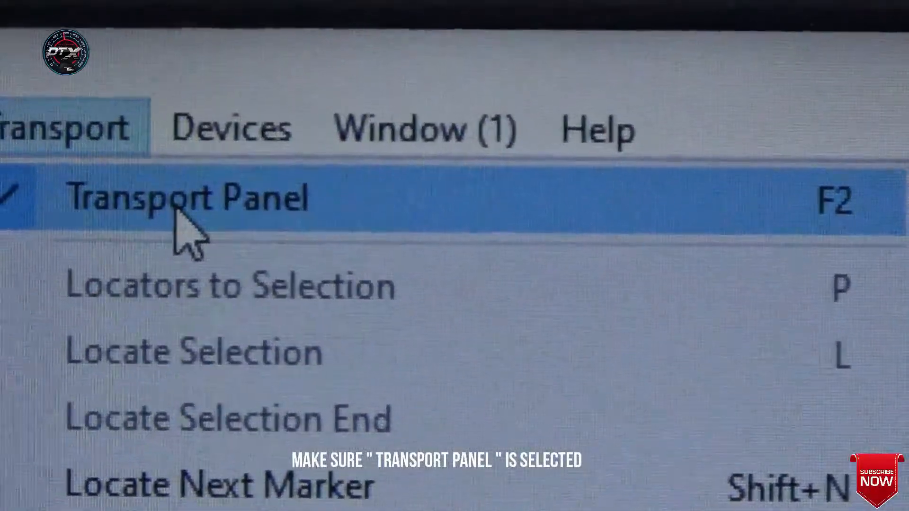
click(185, 197)
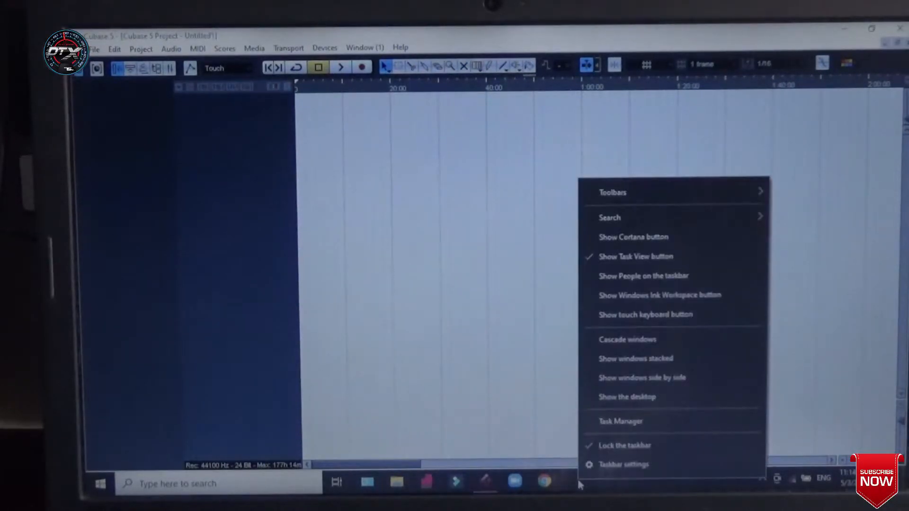
Go to Taskbar settings and show the 'Taskbar location on screen' choices.
click(624, 464)
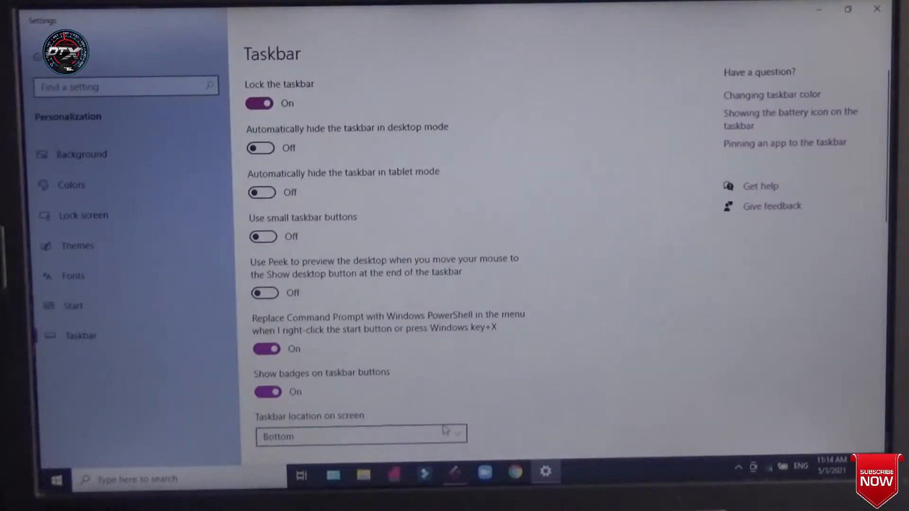
click(359, 436)
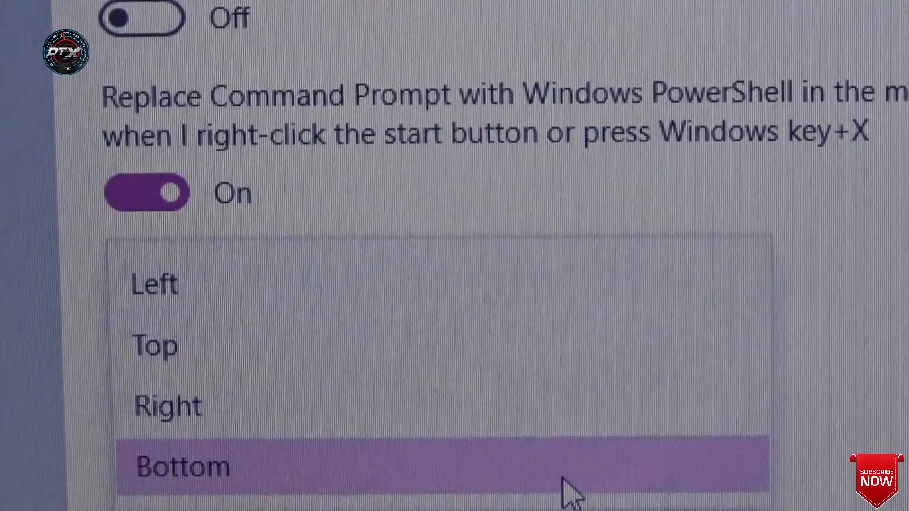
mouse_move(304, 382)
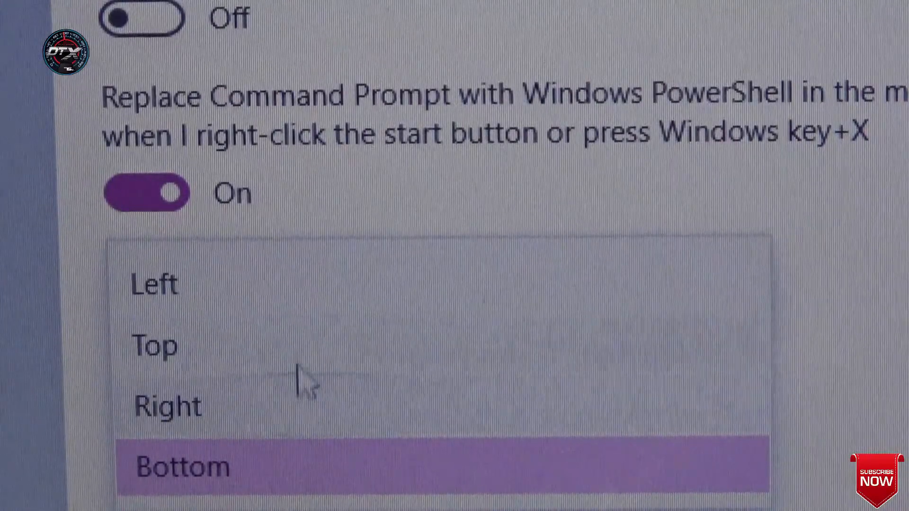
mouse_move(314, 371)
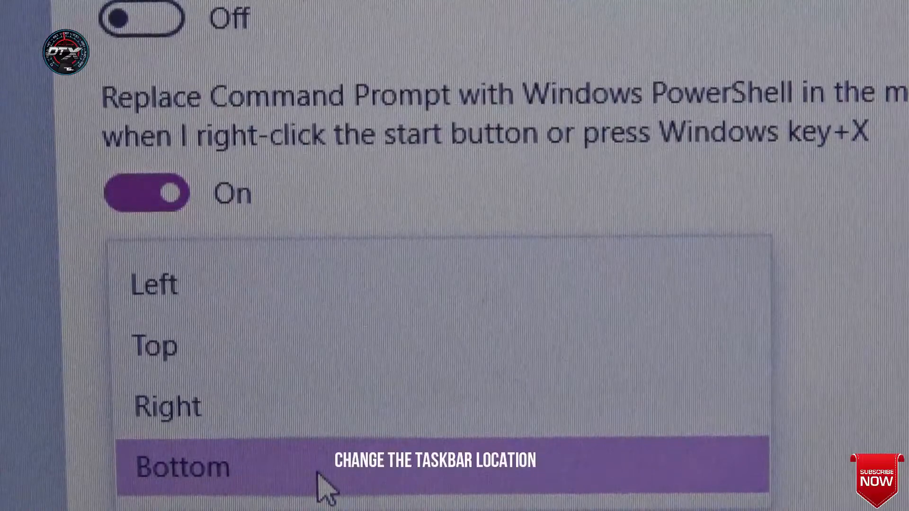
mouse_move(298, 386)
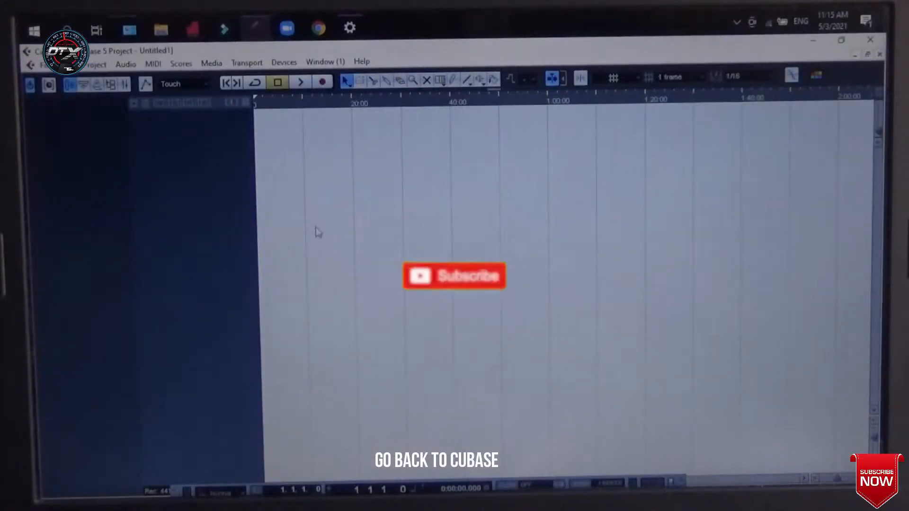
Drag the Transport Panel up from the screen bottom so it floats fully visible in Cubase.
click(454, 276)
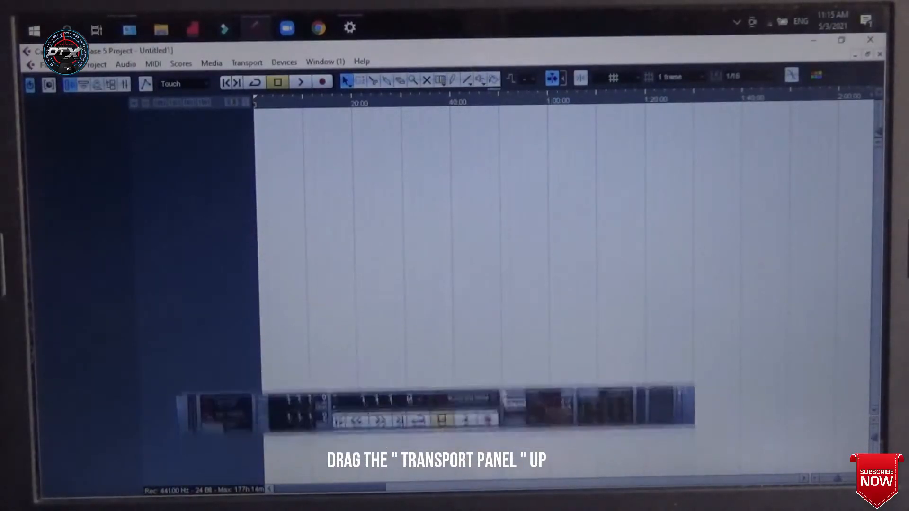
drag(437, 414, 438, 372)
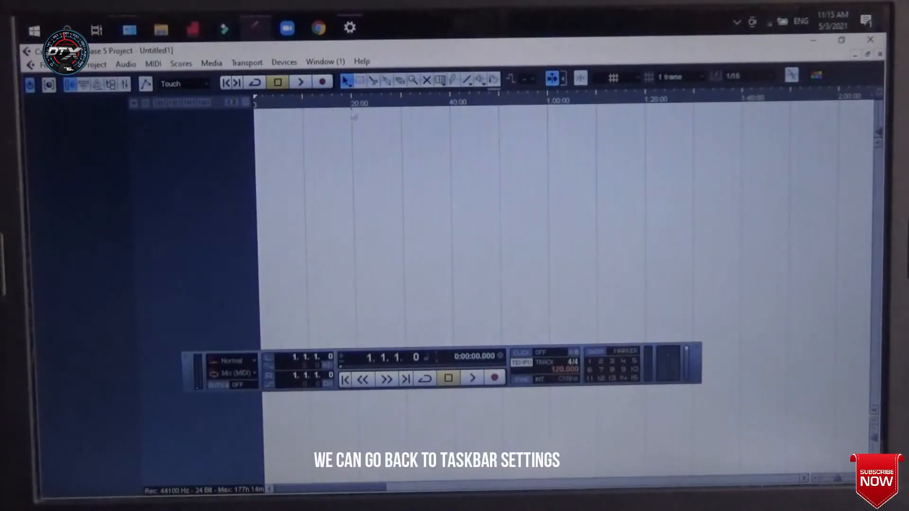
click(349, 27)
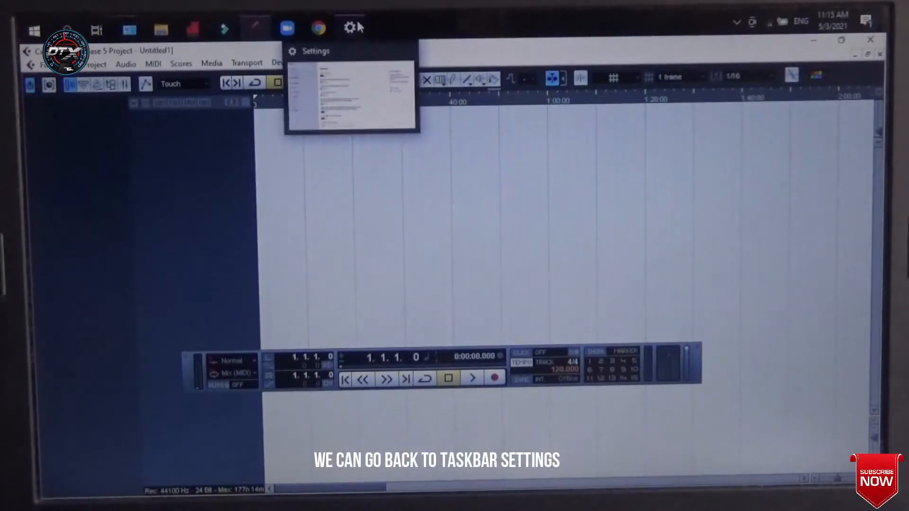